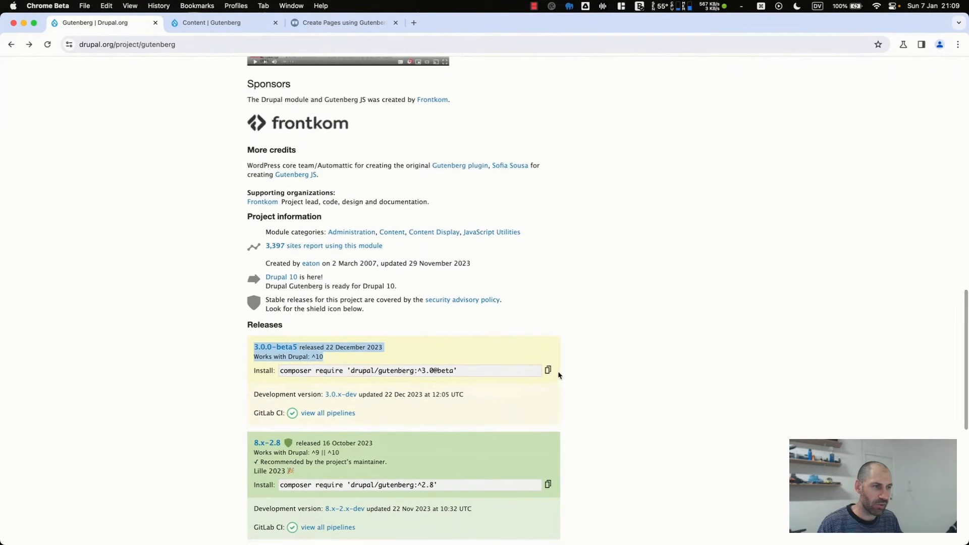
Copy the Gutenberg 3.0.0-beta5 Composer install command and switch to iTerm2
click(548, 370)
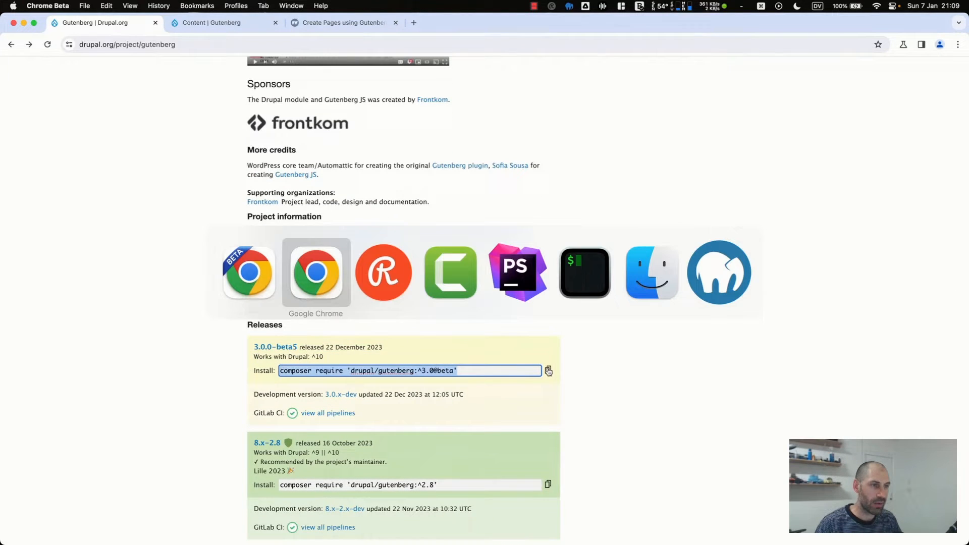
click(584, 272)
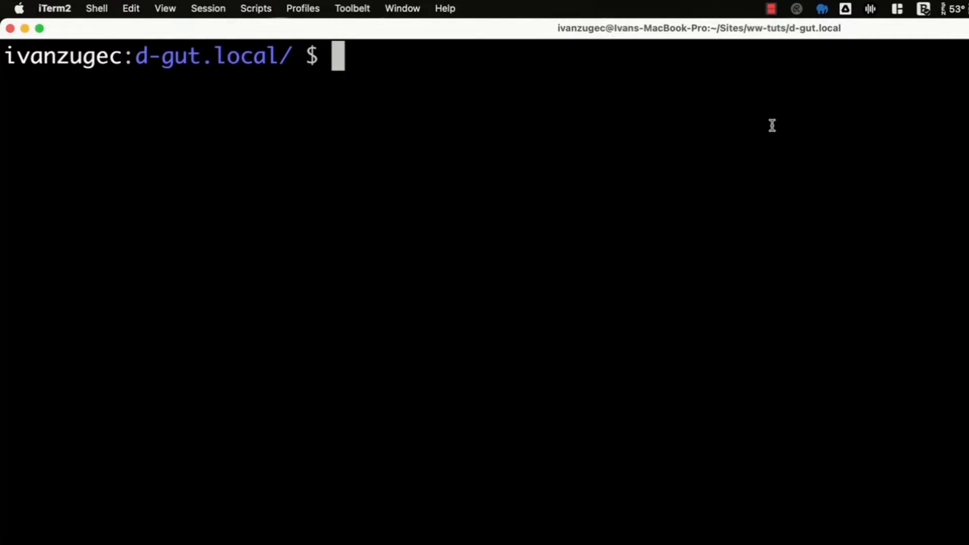
Run composer require 'drupal/gutenberg:^3.0@beta' in the d-gut.local project
text(composer require 'drupal/gutenberg:^3.0@beta')
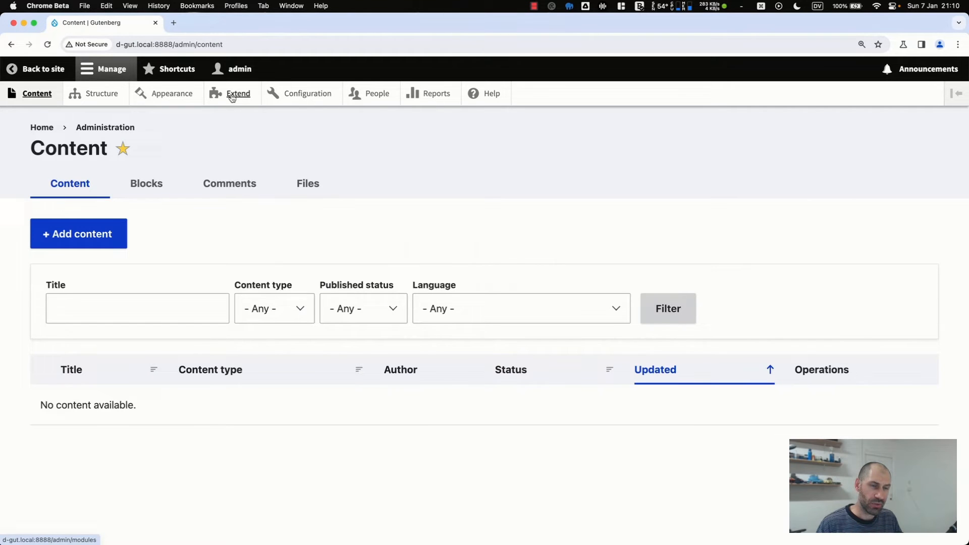
On the Extend page, filter by 'guten', tick Gutenberg Editor and install it
click(238, 93)
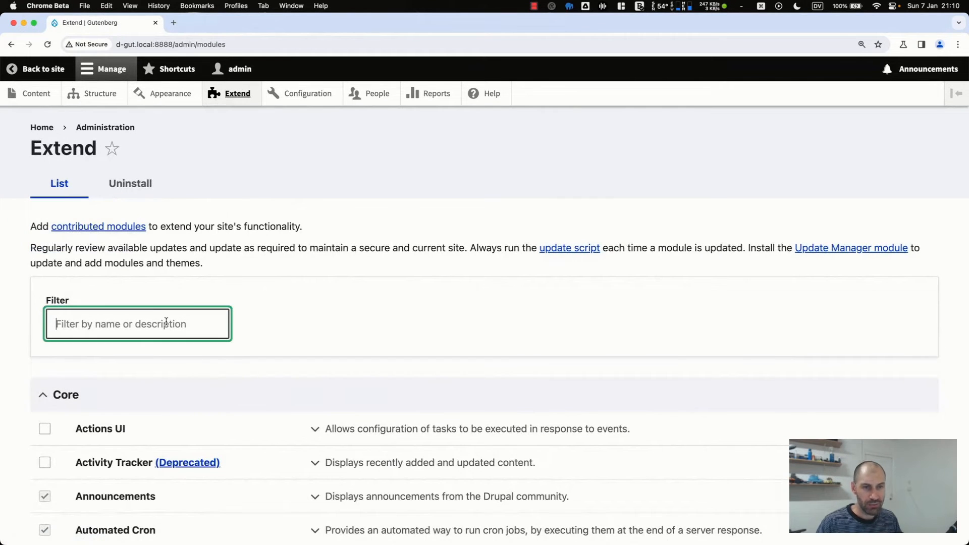
text(guten)
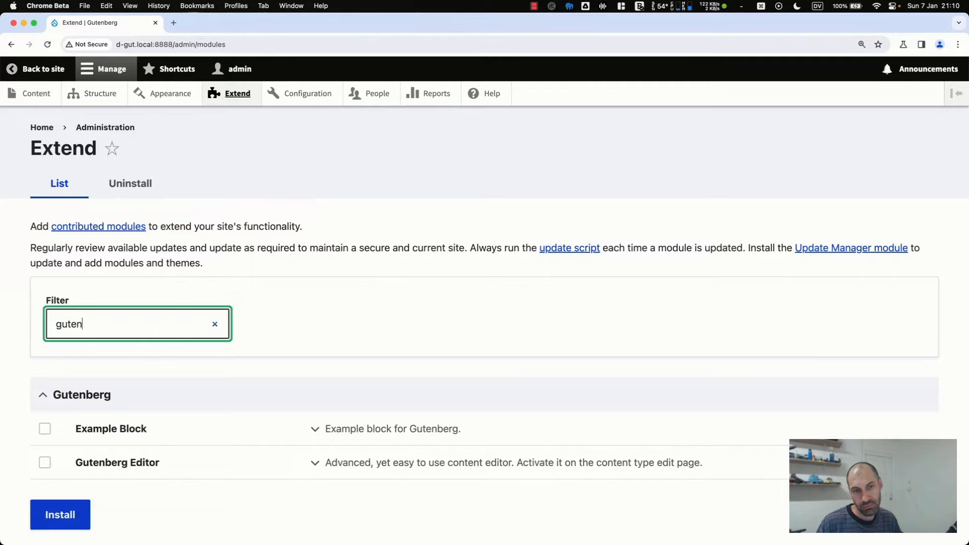
scroll(down, 3)
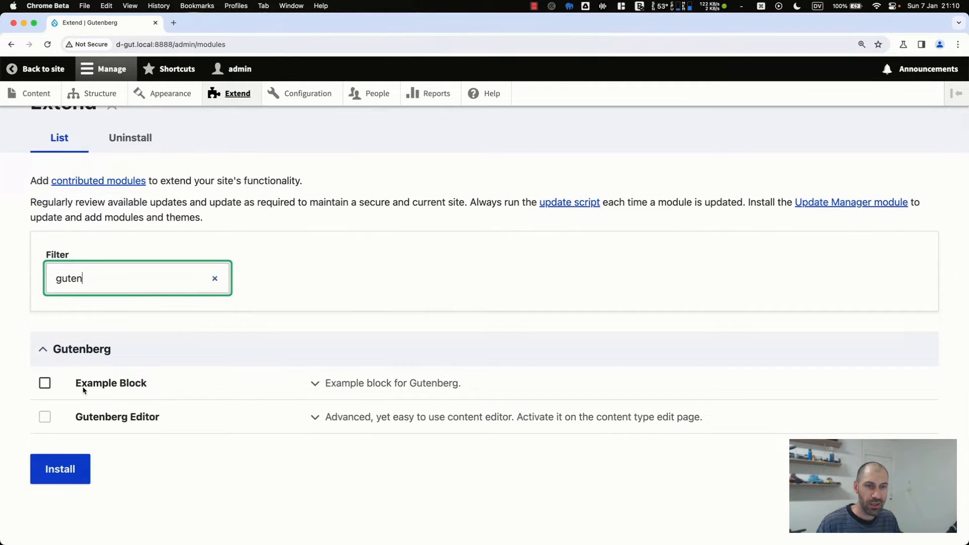
click(44, 416)
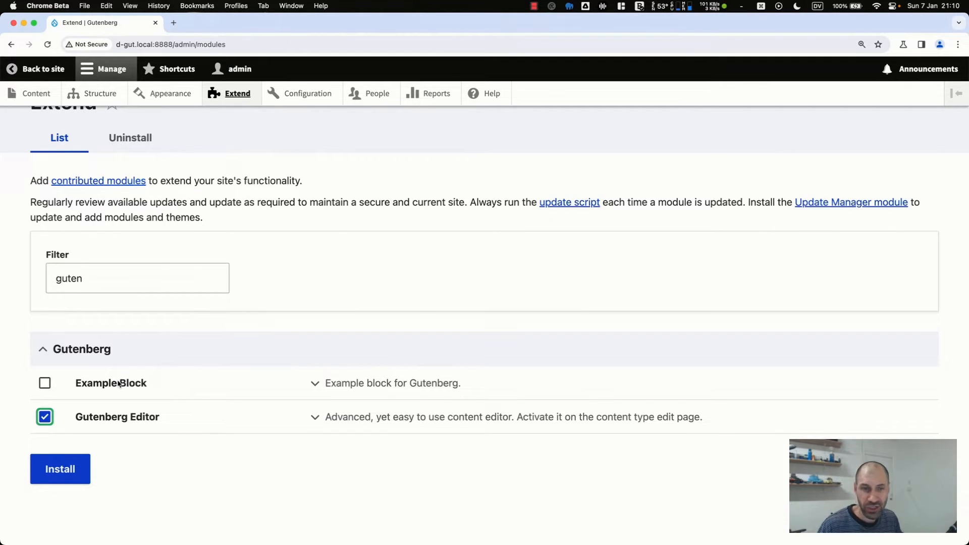
click(59, 468)
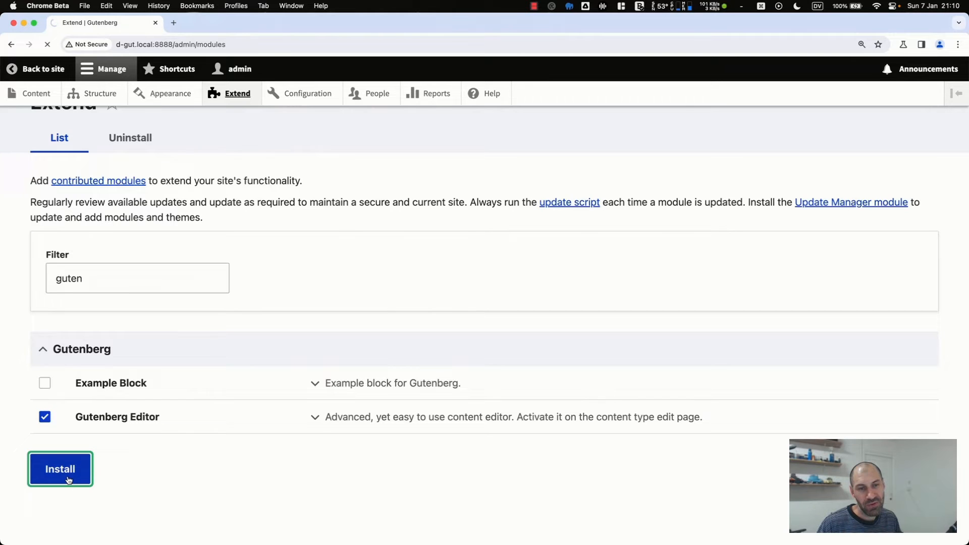
click(60, 468)
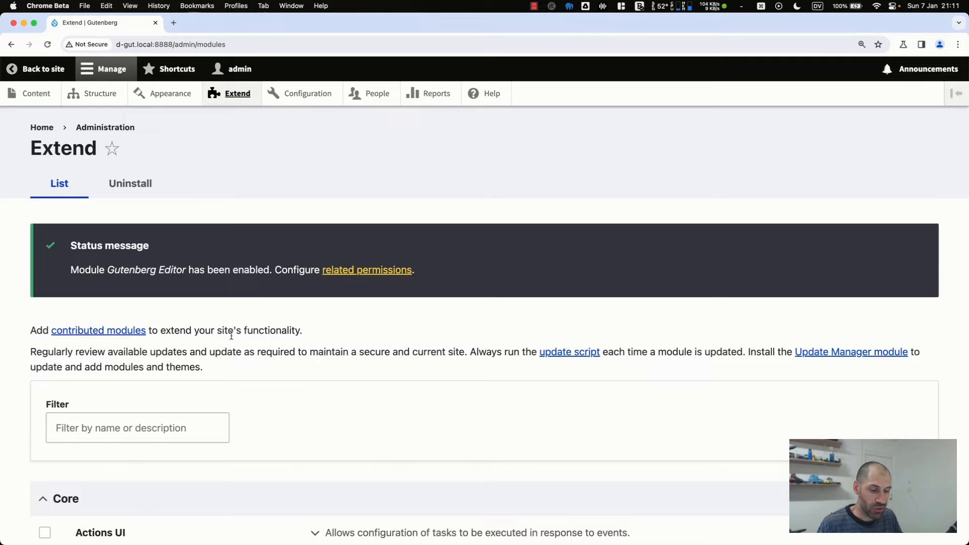
mouse_move(100, 93)
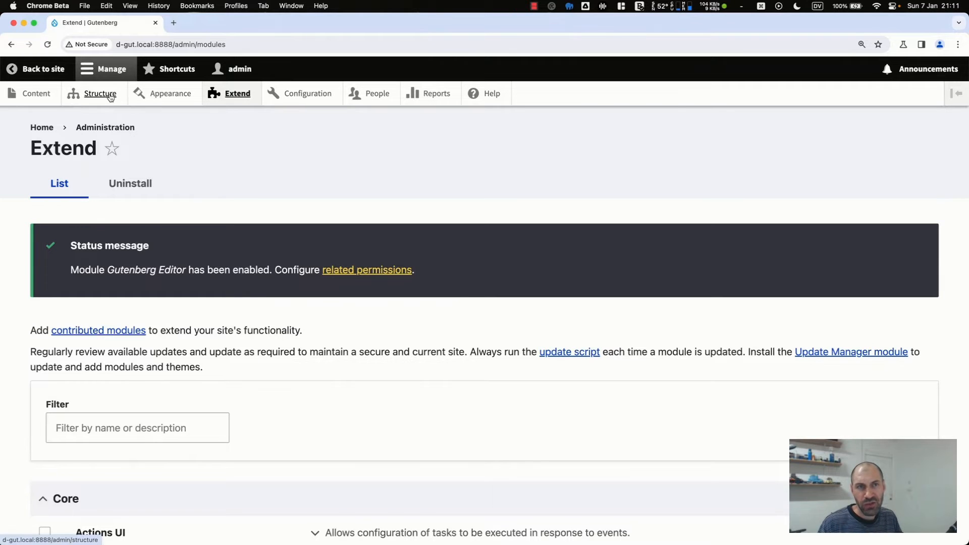
Go to Structure and open the Content types list
click(100, 93)
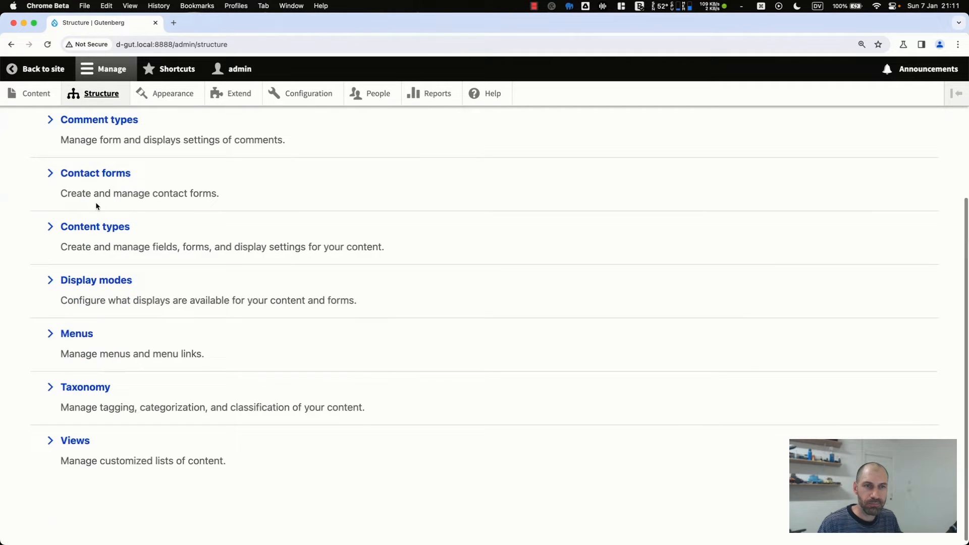
click(96, 226)
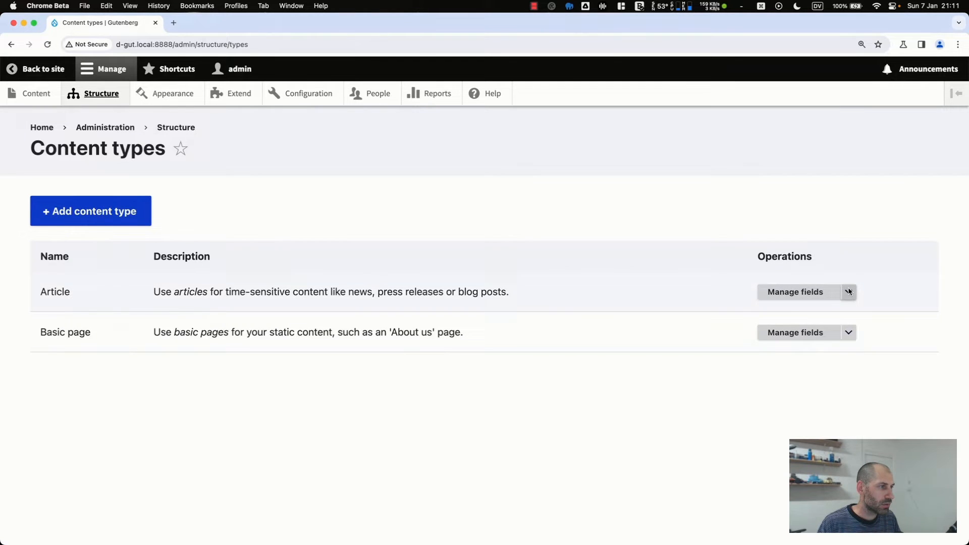
Edit the Article content type and show its Gutenberg experience section
click(848, 292)
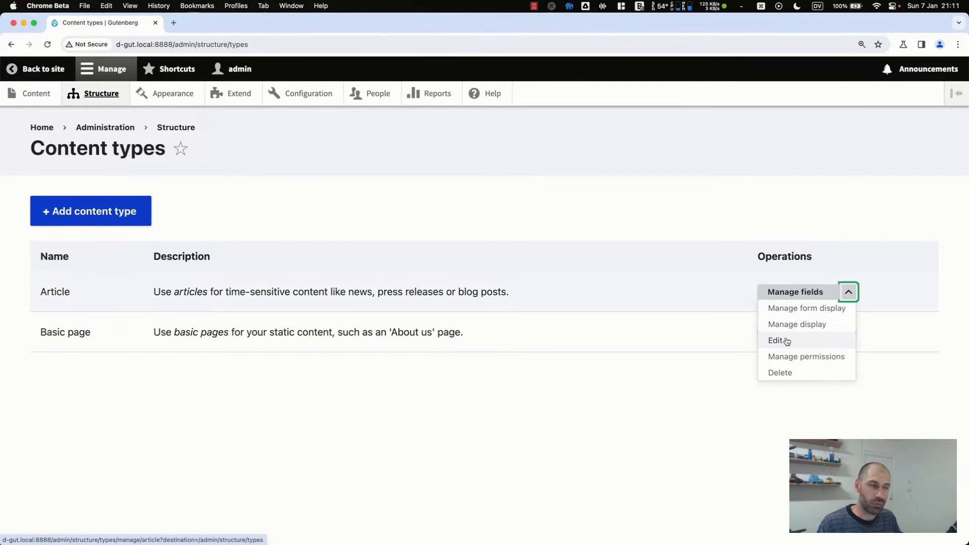
click(774, 340)
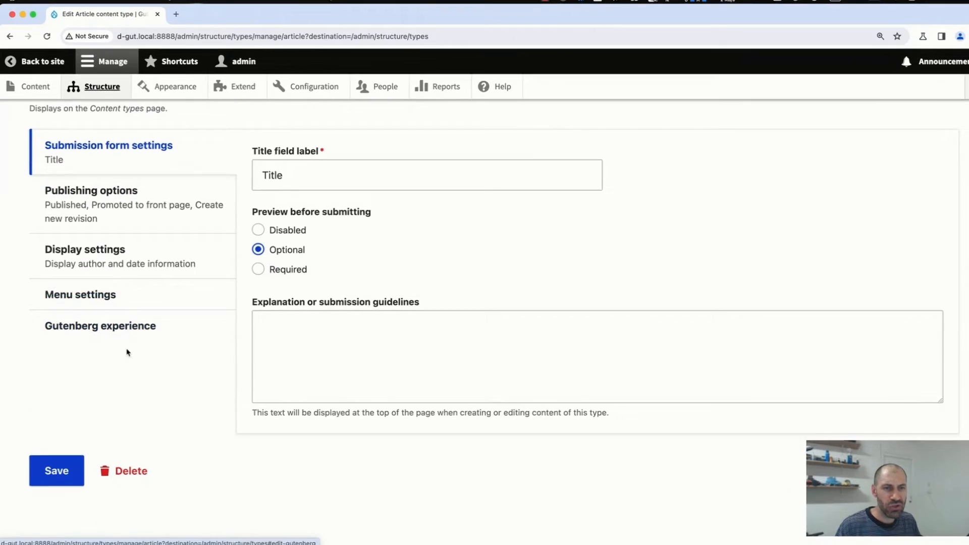
click(99, 326)
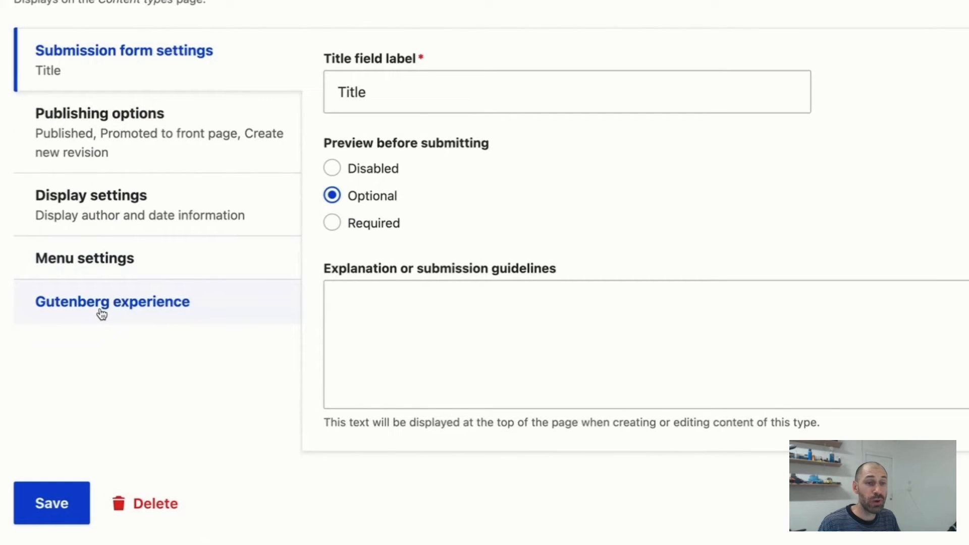
mouse_move(105, 309)
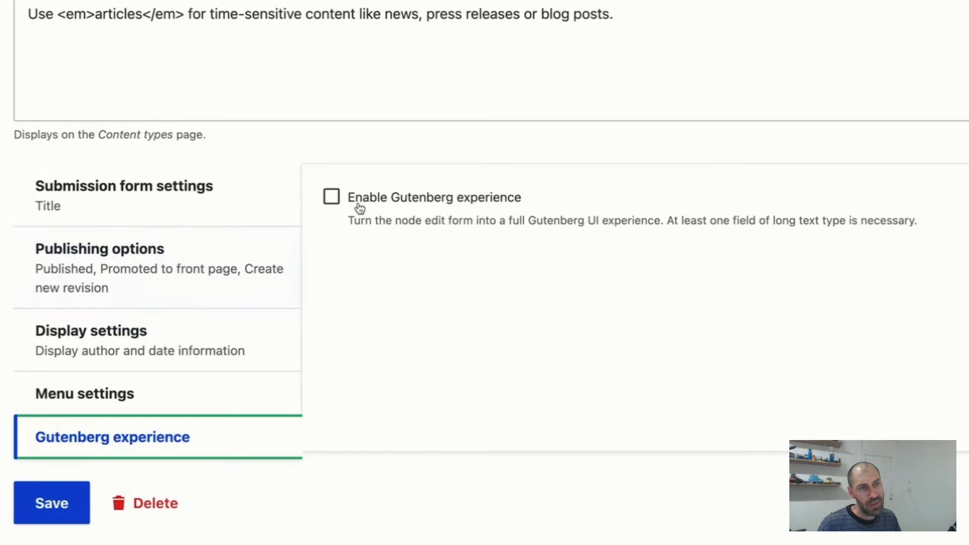
Enable the Gutenberg experience checkbox for Article, revealing Template and Template lock options
click(331, 196)
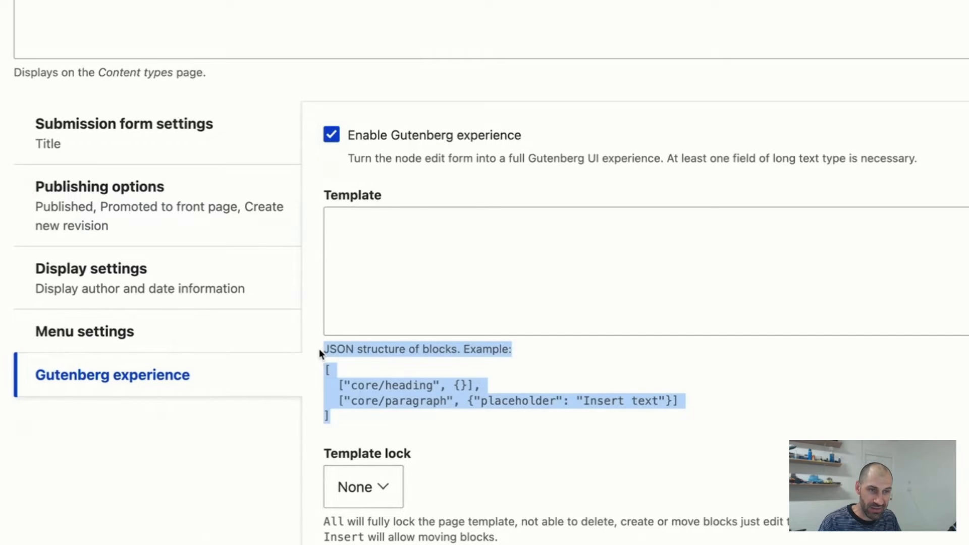
scroll(down, 3)
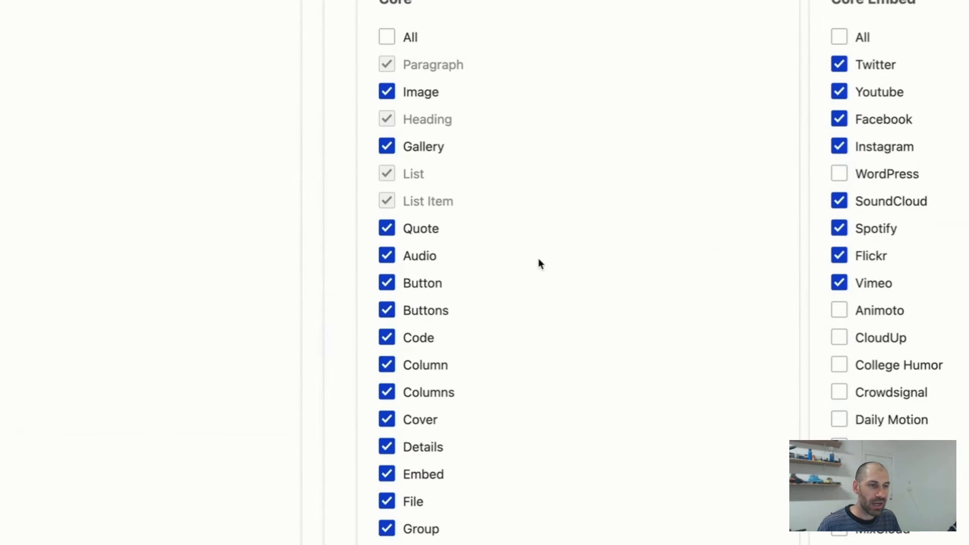
mouse_move(550, 260)
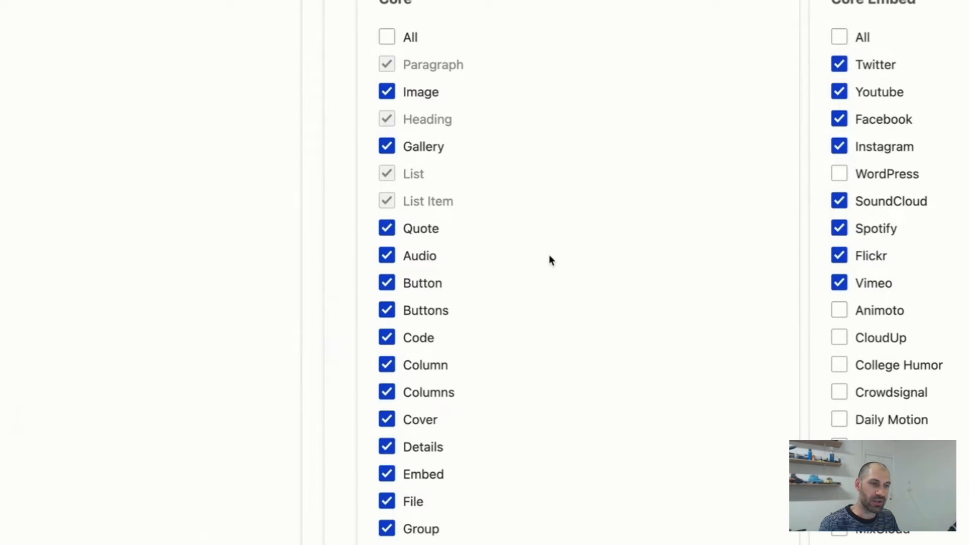
scroll(down, 3)
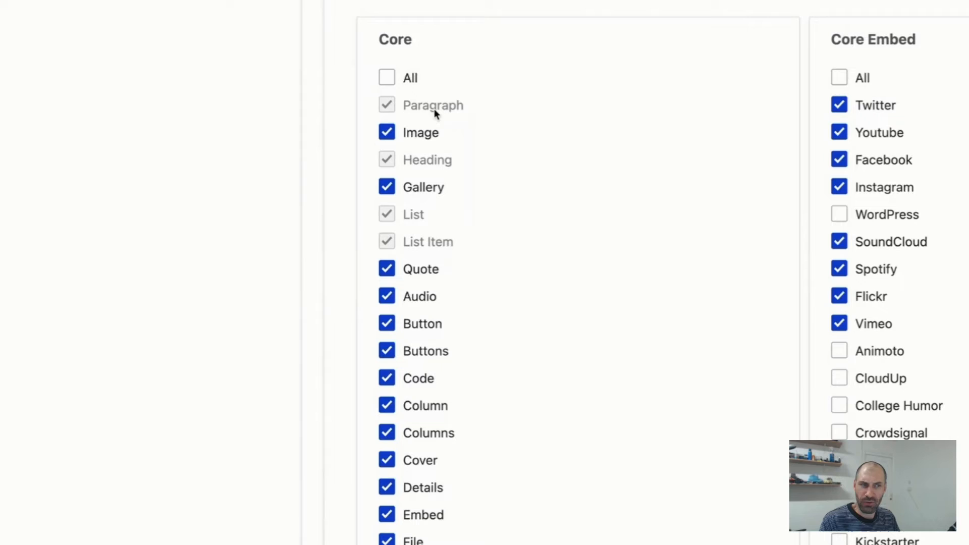
mouse_move(473, 163)
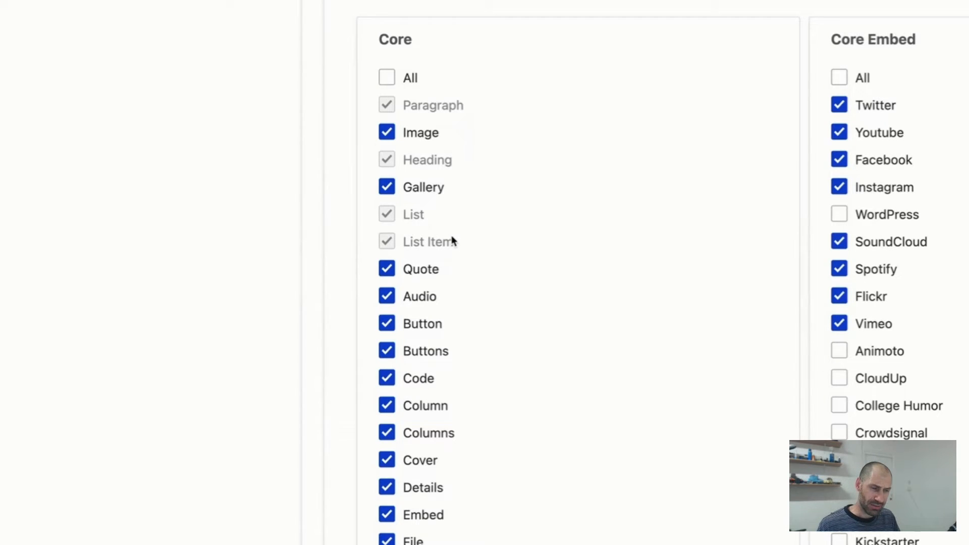
scroll(down, 3)
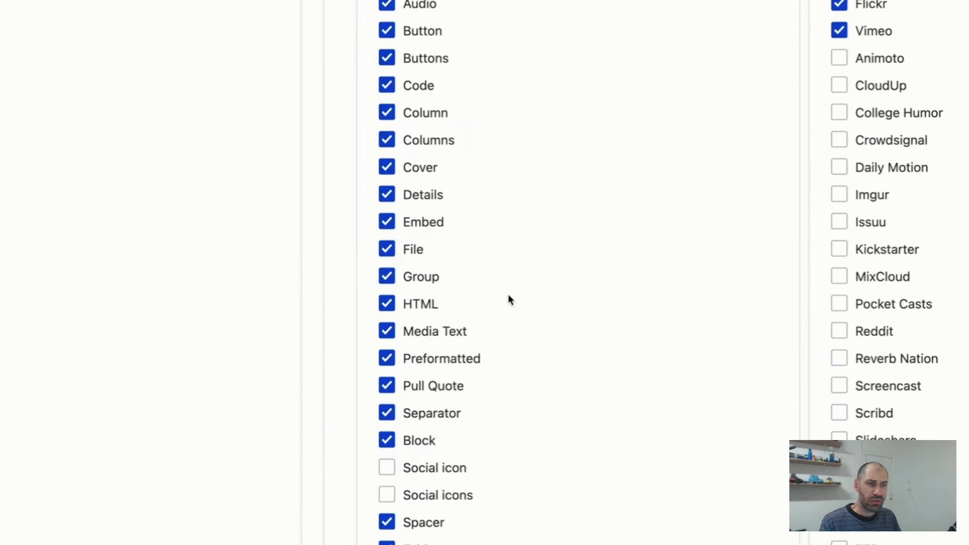
mouse_move(509, 297)
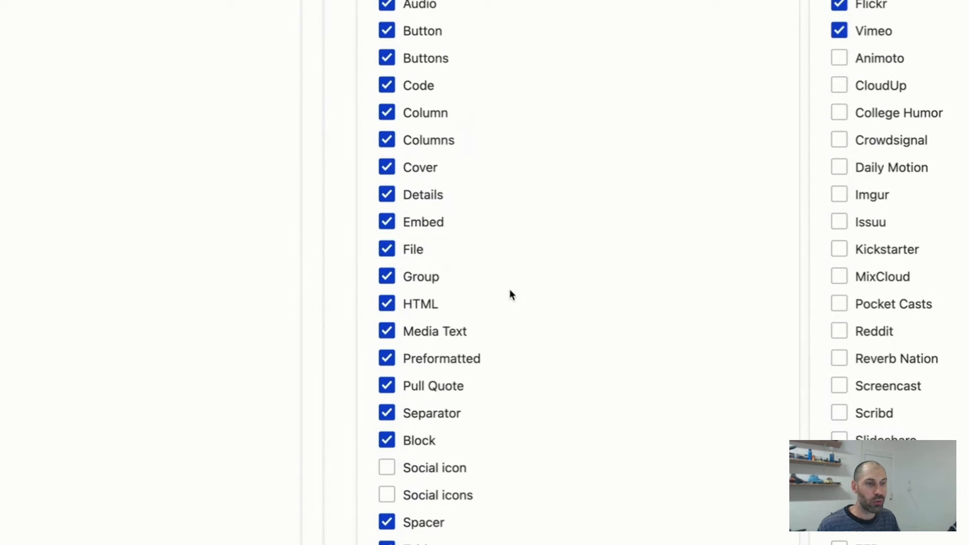
scroll(down, 3)
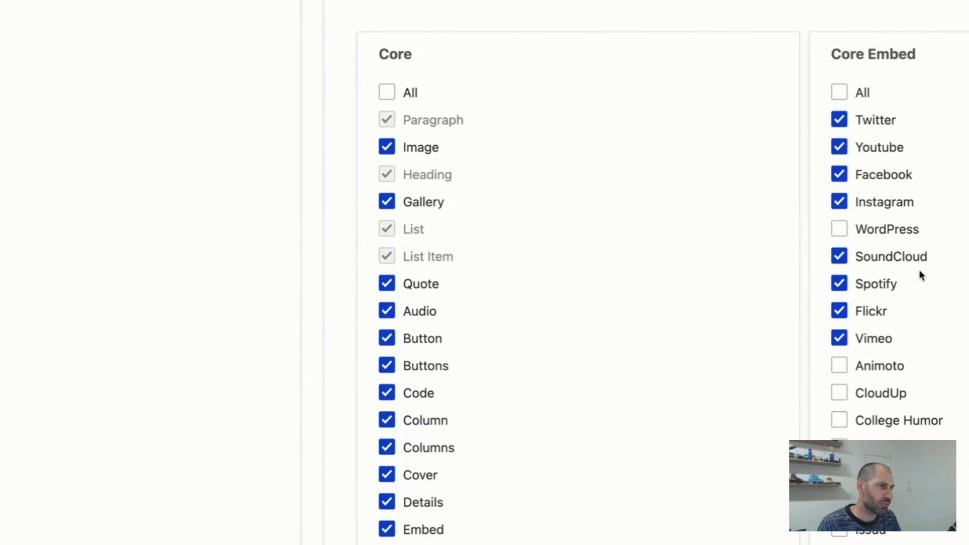
click(838, 229)
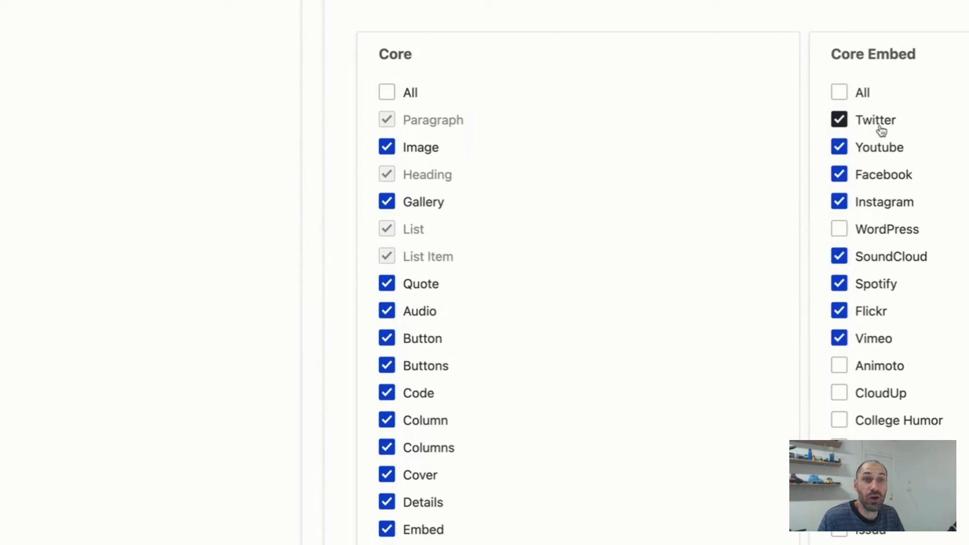
mouse_move(920, 140)
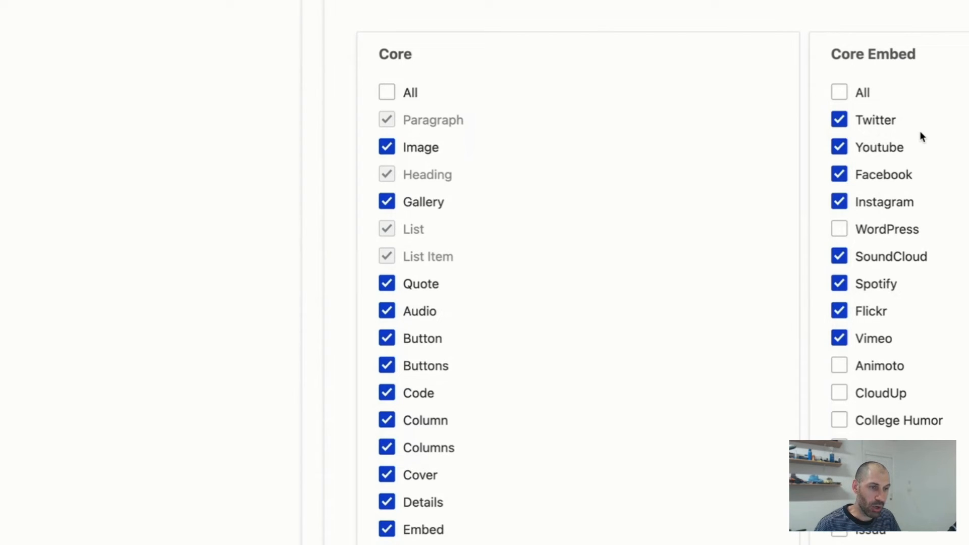
scroll(down, 3)
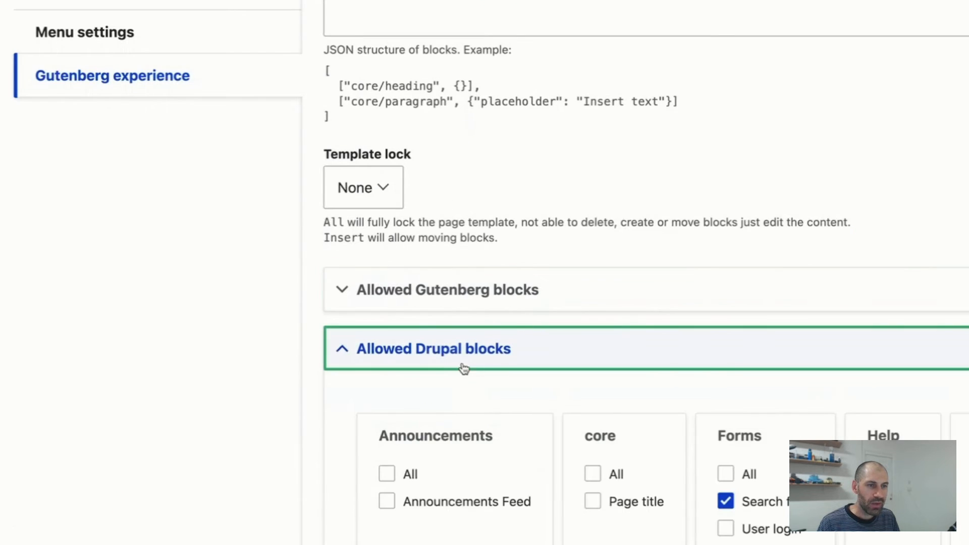
Scroll down to the Allowed Drupal blocks and Allowed content block types sections above Save
scroll(down, 3)
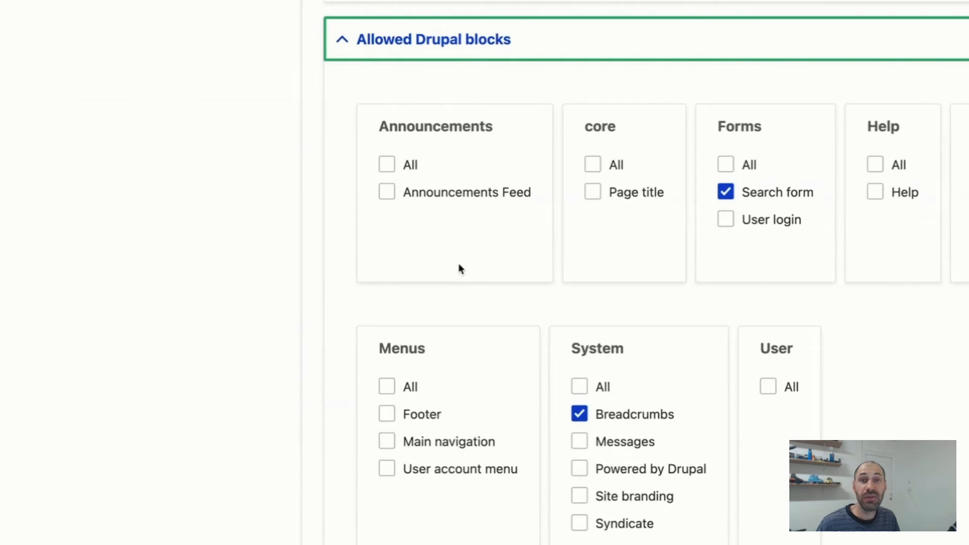
mouse_move(465, 268)
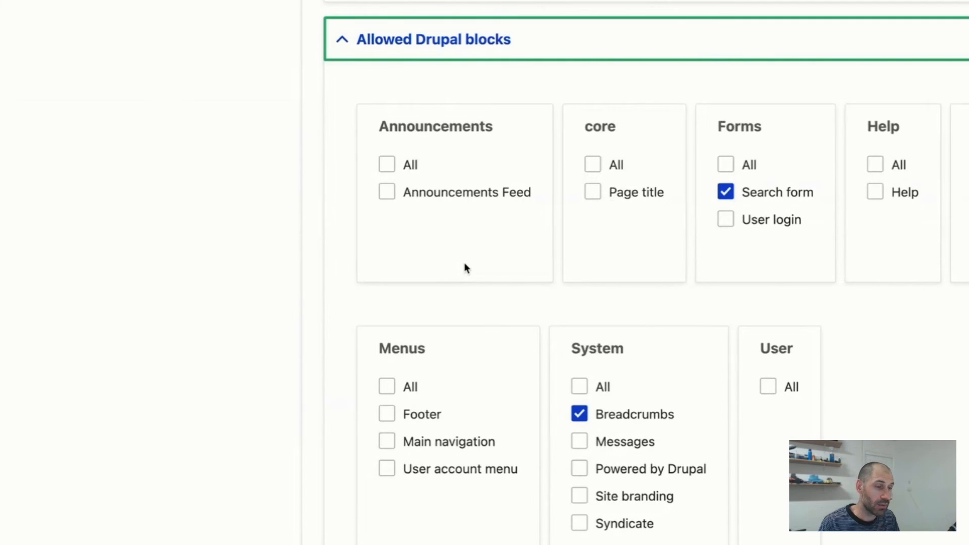
mouse_move(635, 257)
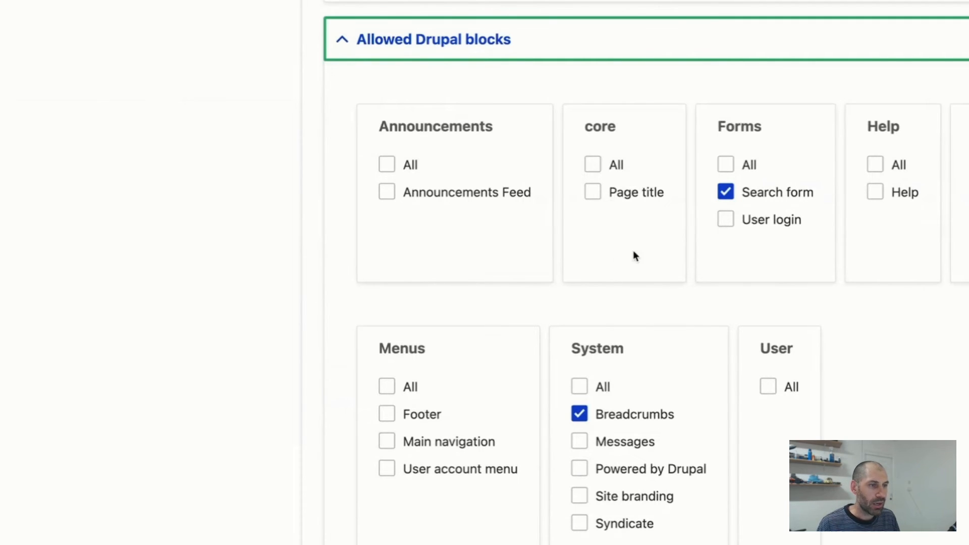
mouse_move(711, 444)
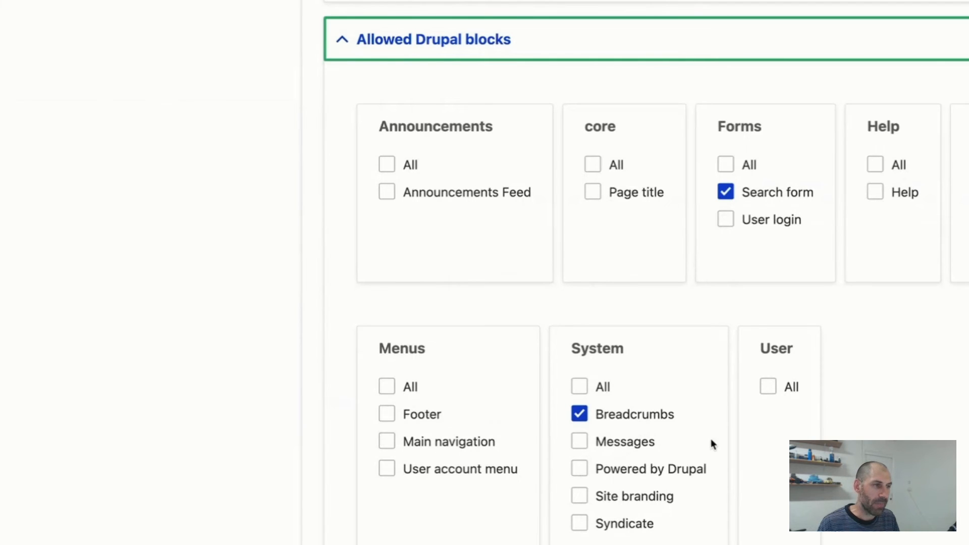
mouse_move(924, 352)
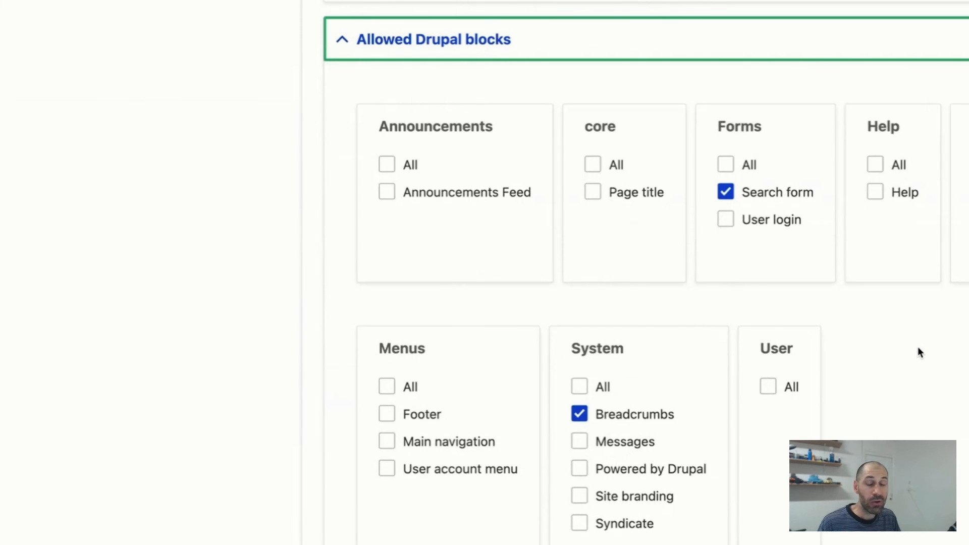
scroll(down, 3)
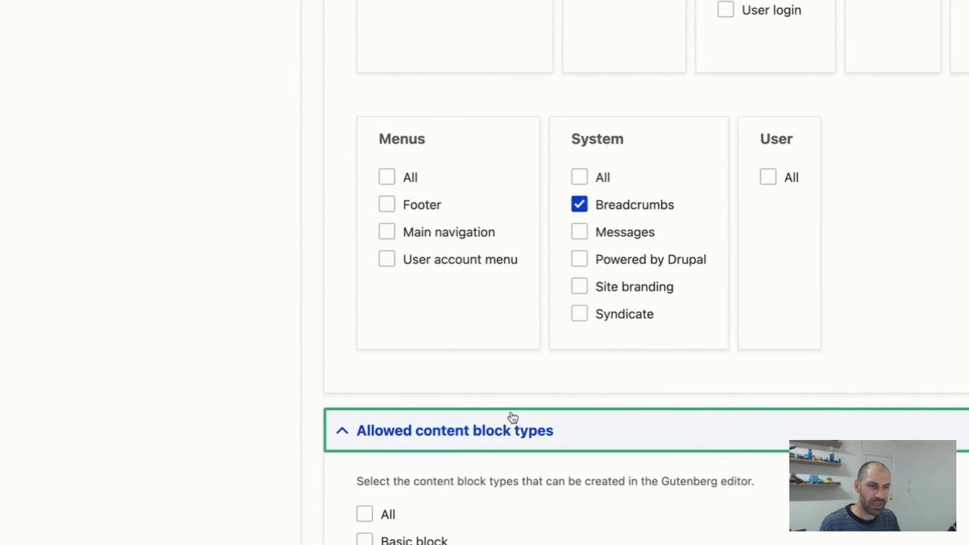
scroll(down, 3)
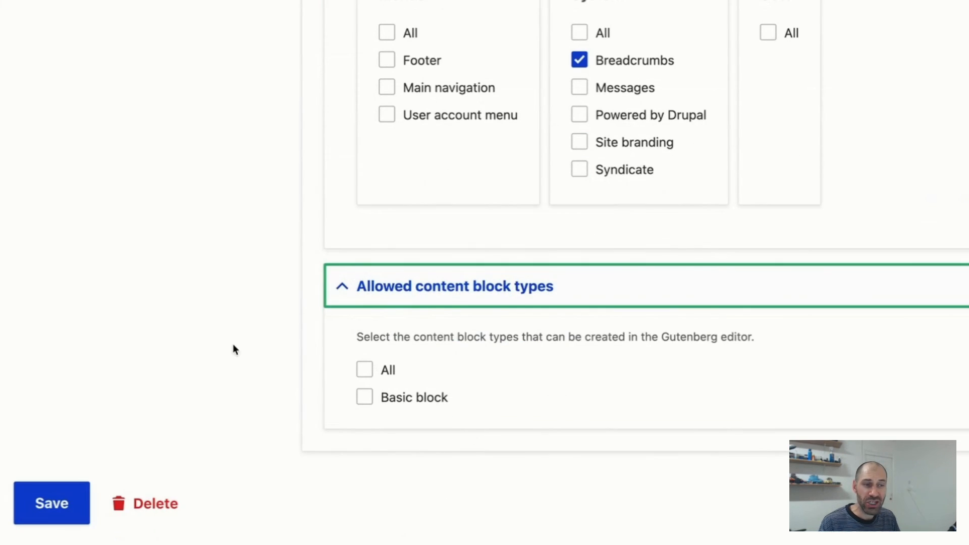